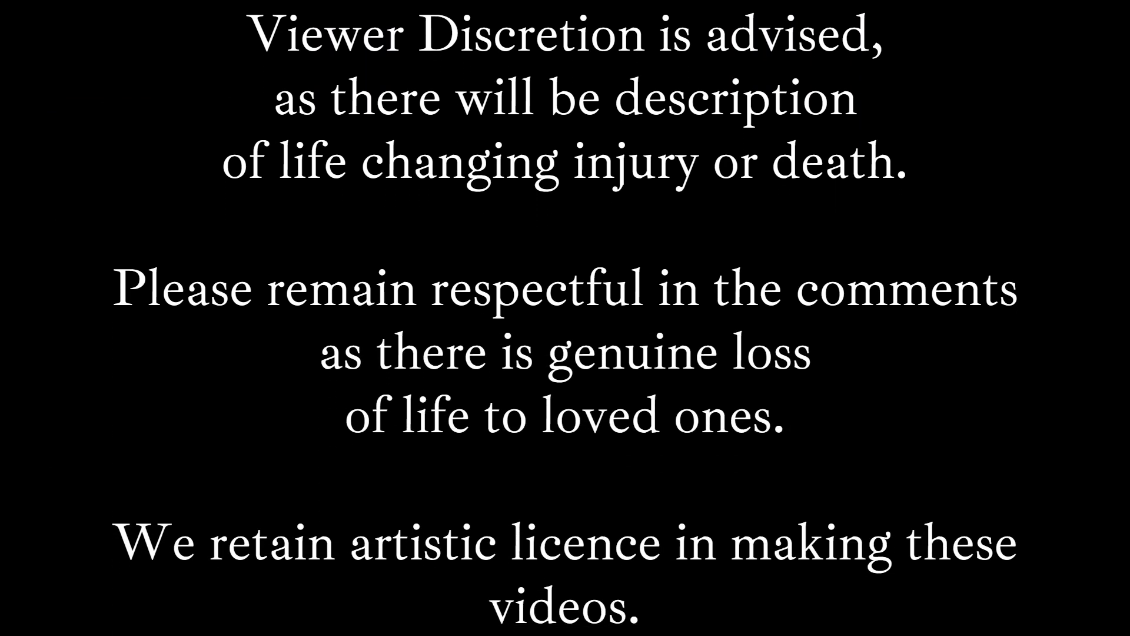
scroll("down", 3)
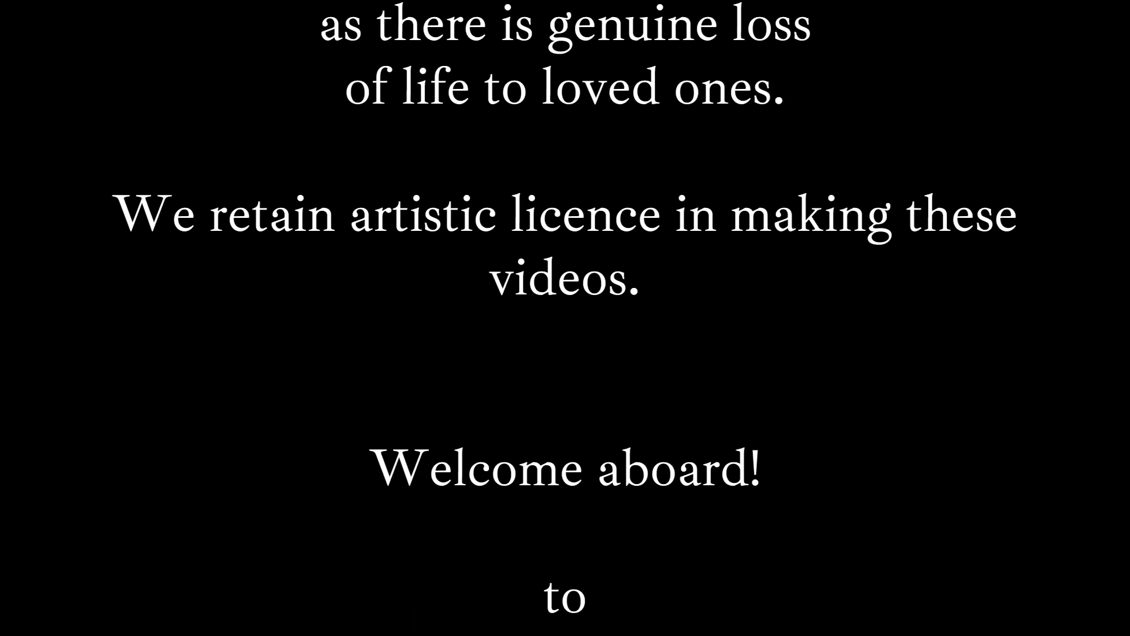